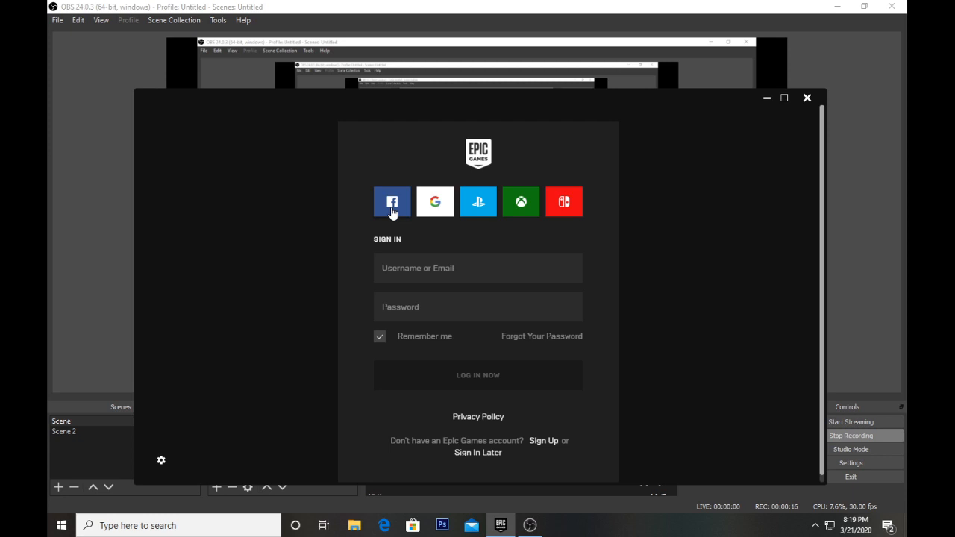
Choose Facebook sign-in on the Epic Games sign-in screen.
click(391, 201)
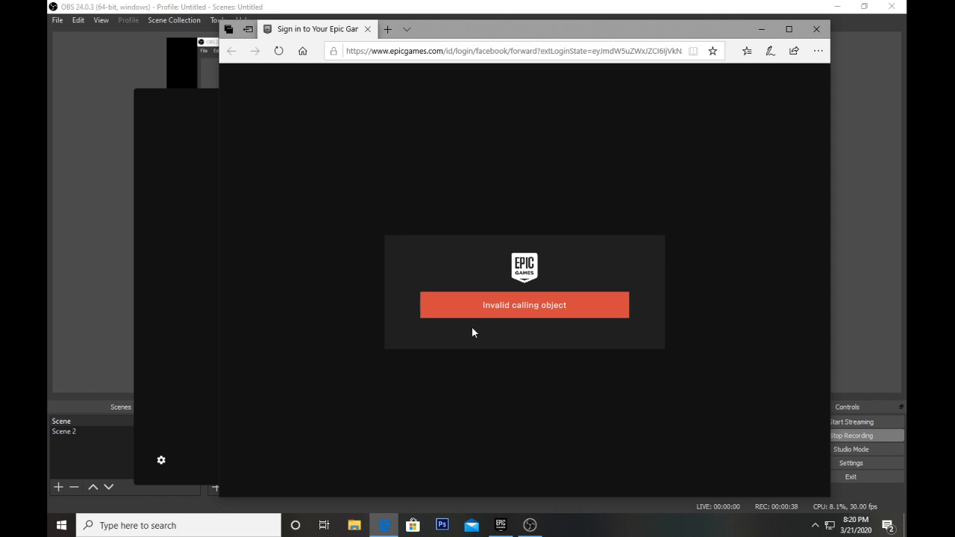
mouse_move(504, 89)
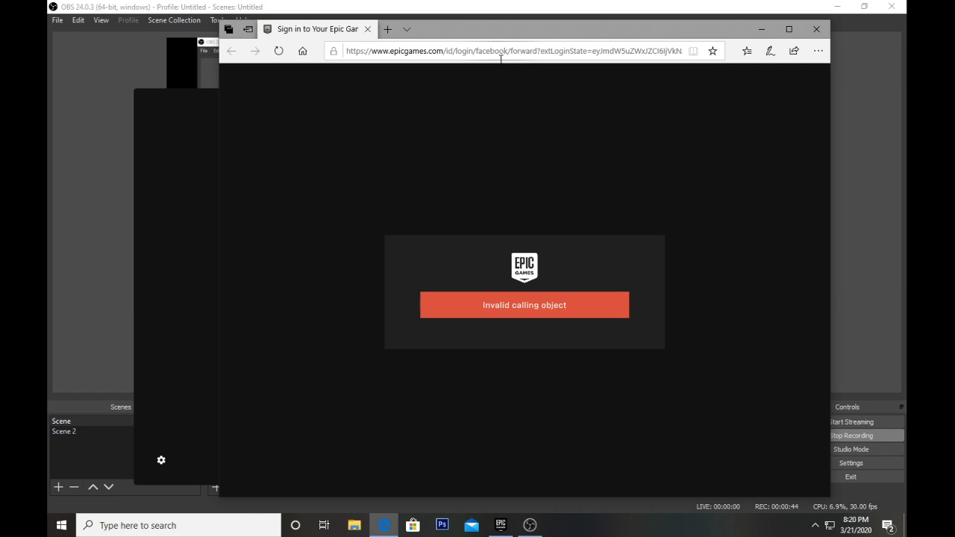
mouse_move(499, 63)
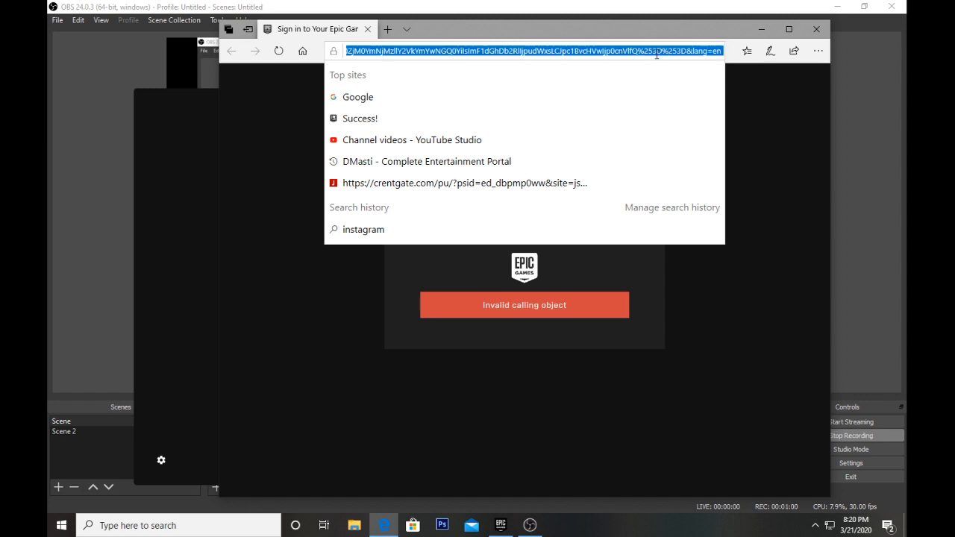
mouse_move(347, 170)
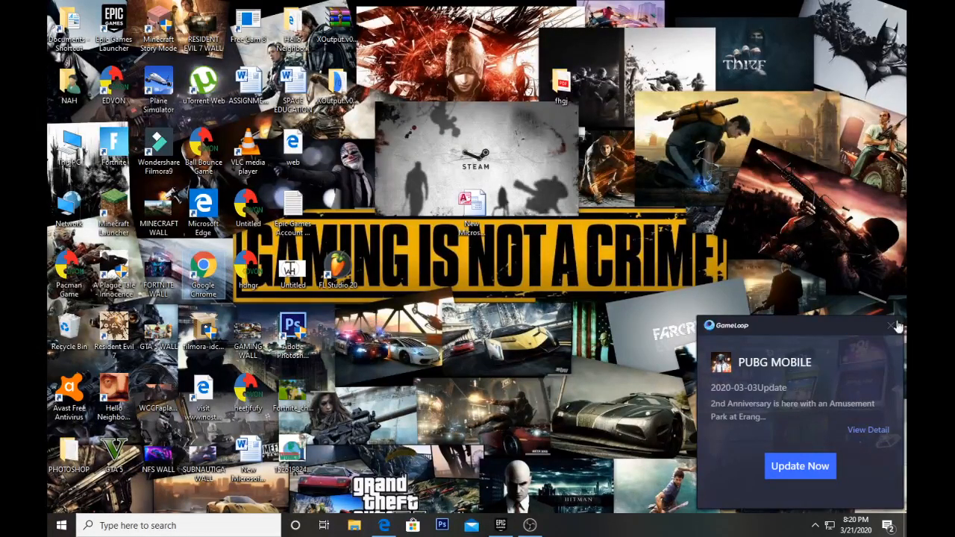
Dismiss the PUBG MOBILE update notification on the desktop.
click(898, 325)
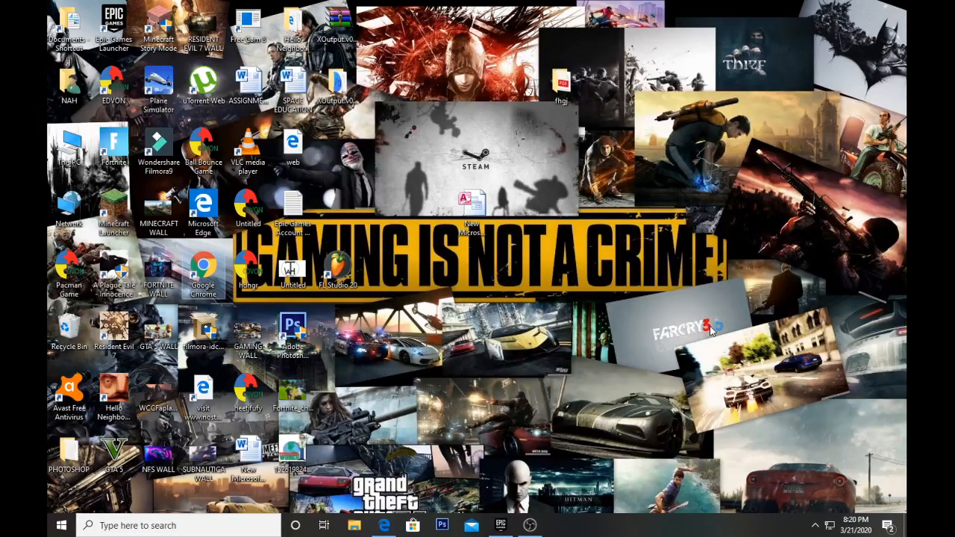
mouse_move(376, 297)
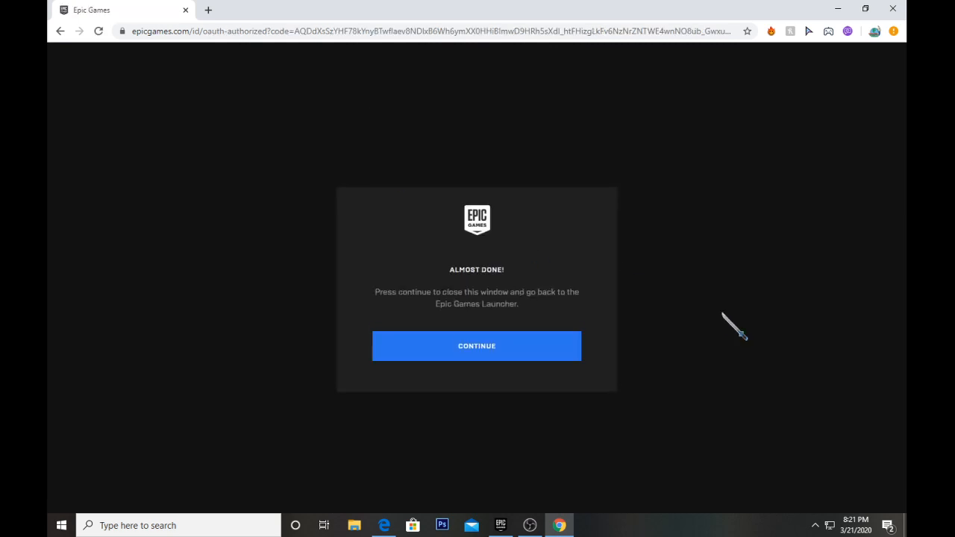
Confirm the Epic Games sign-in with CONTINUE and close the Chrome window.
click(476, 346)
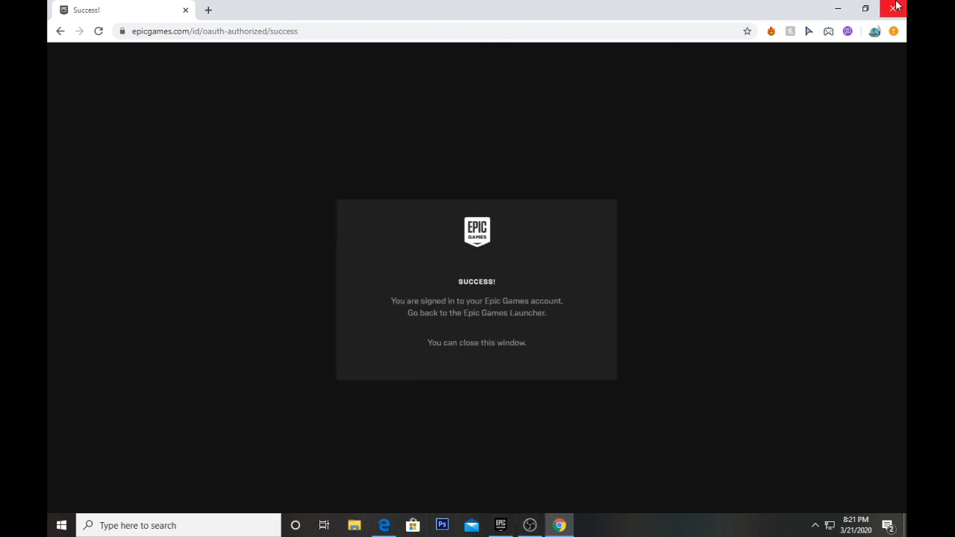
mouse_move(893, 8)
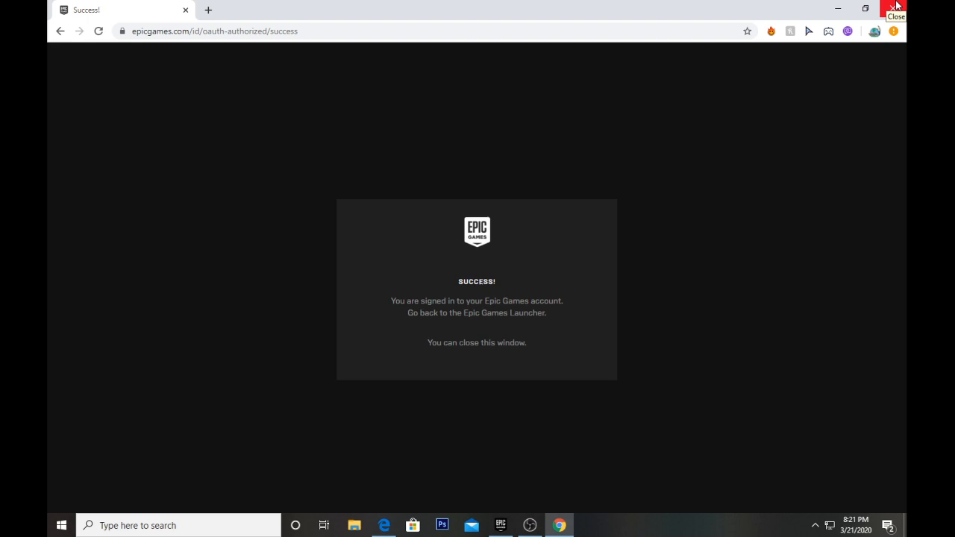
click(894, 9)
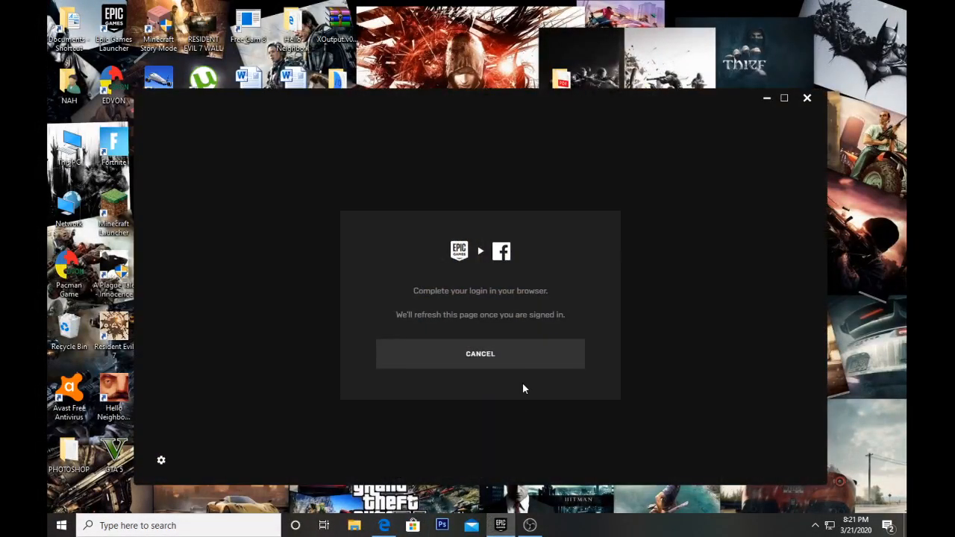
Return to the Epic Games Launcher so it refreshes to the signed-in Home page.
click(480, 353)
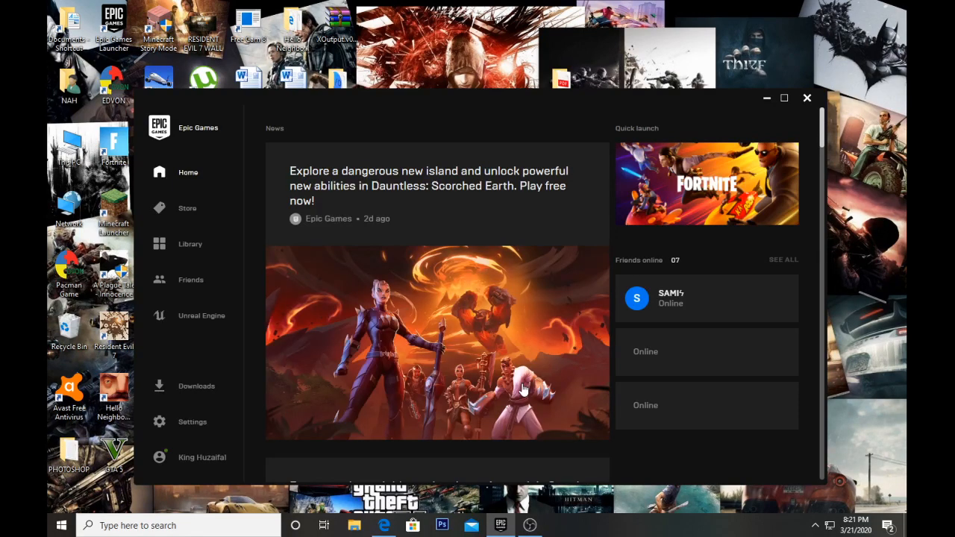
mouse_move(761, 275)
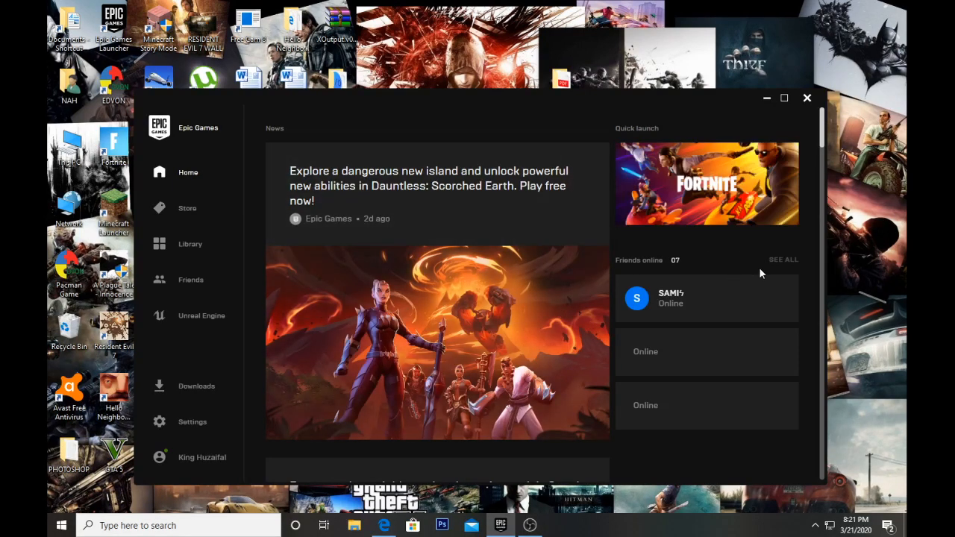
mouse_move(902, 246)
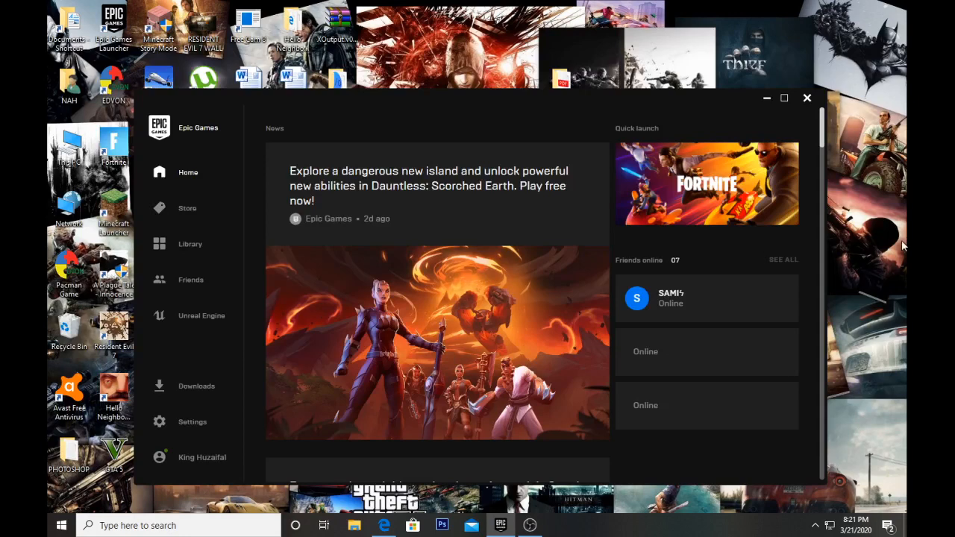
mouse_move(560, 477)
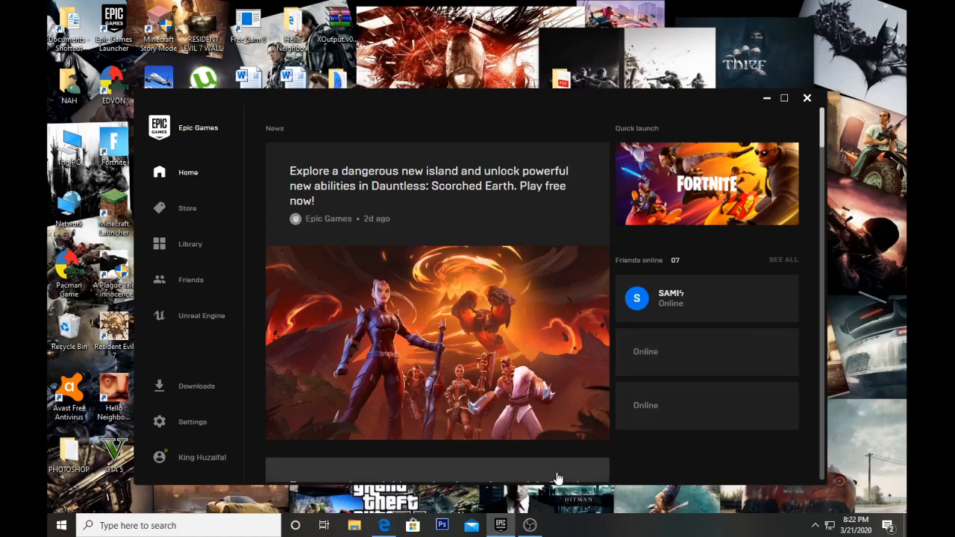
mouse_move(590, 456)
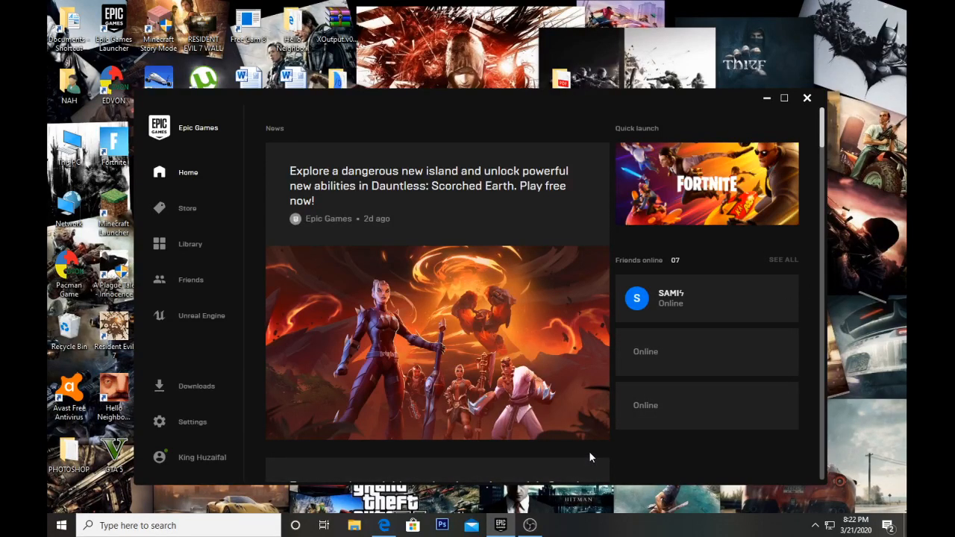
mouse_move(630, 112)
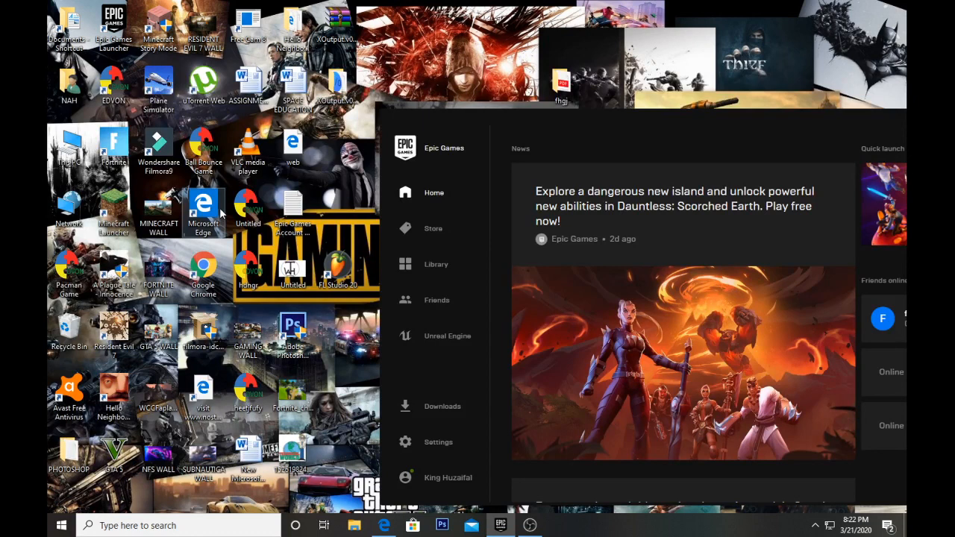
mouse_move(500, 526)
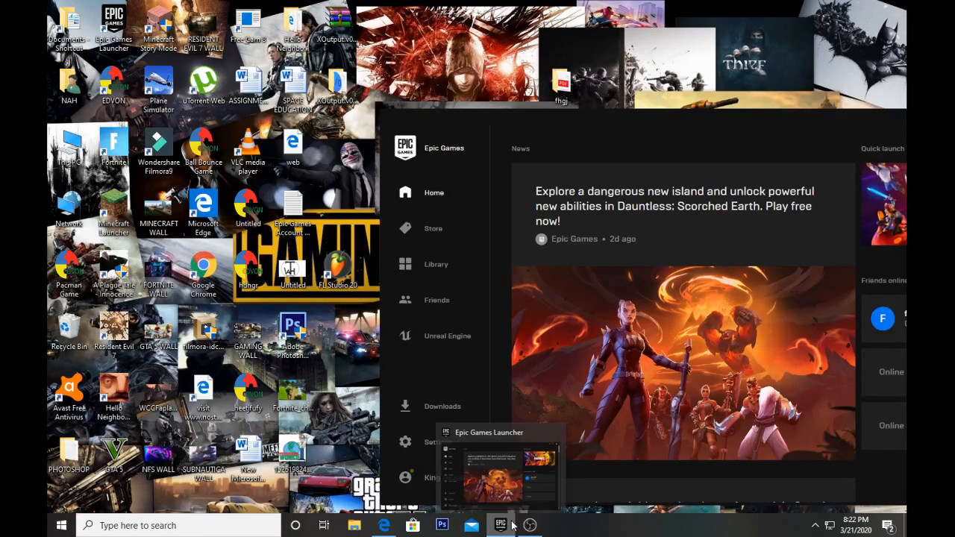